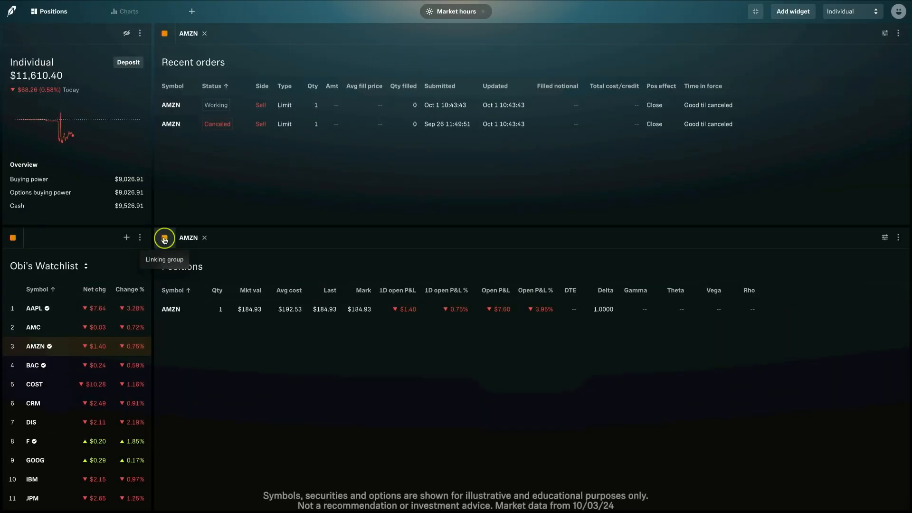
Step: Unlink Positions and Recent orders from the watchlist and clear the AMZN chip from both
left_click(163, 237)
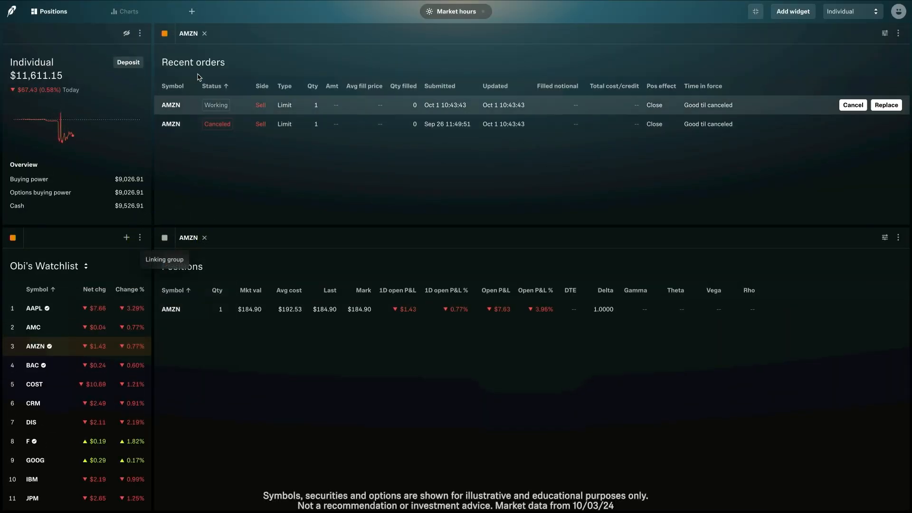
left_click(165, 33)
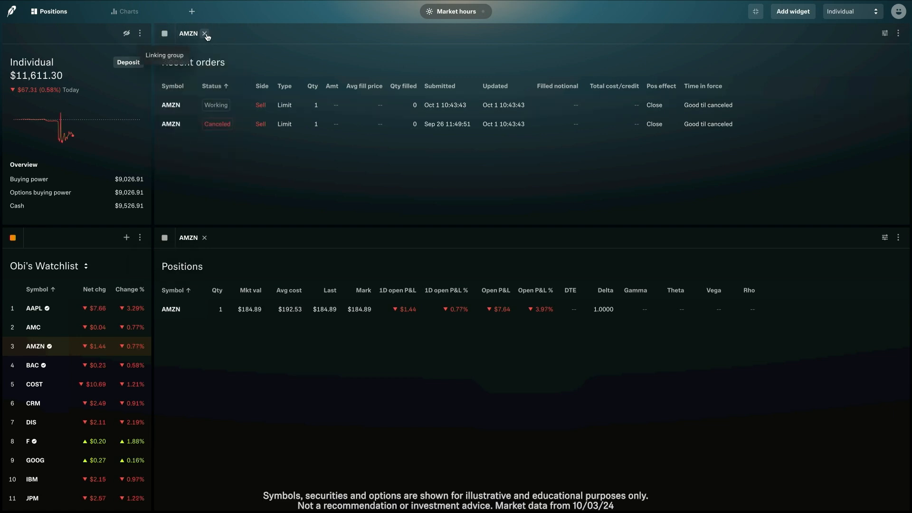
left_click(208, 34)
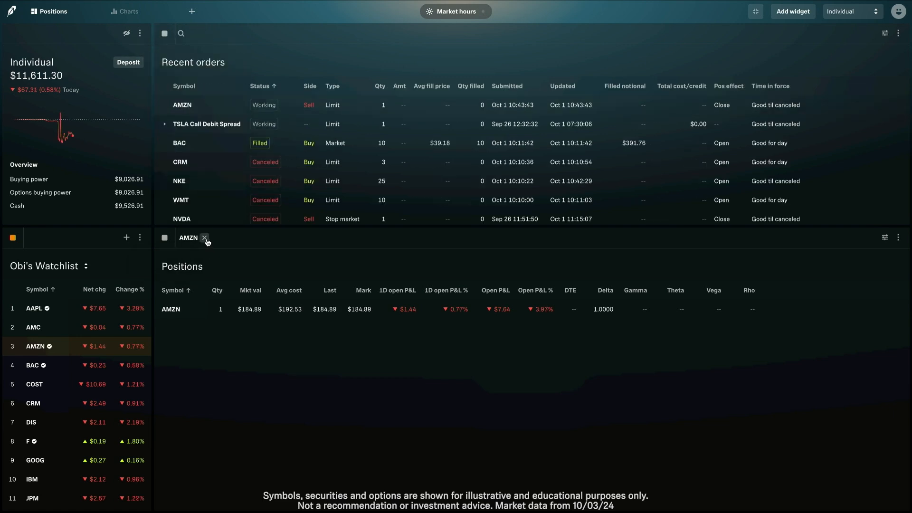
left_click(205, 237)
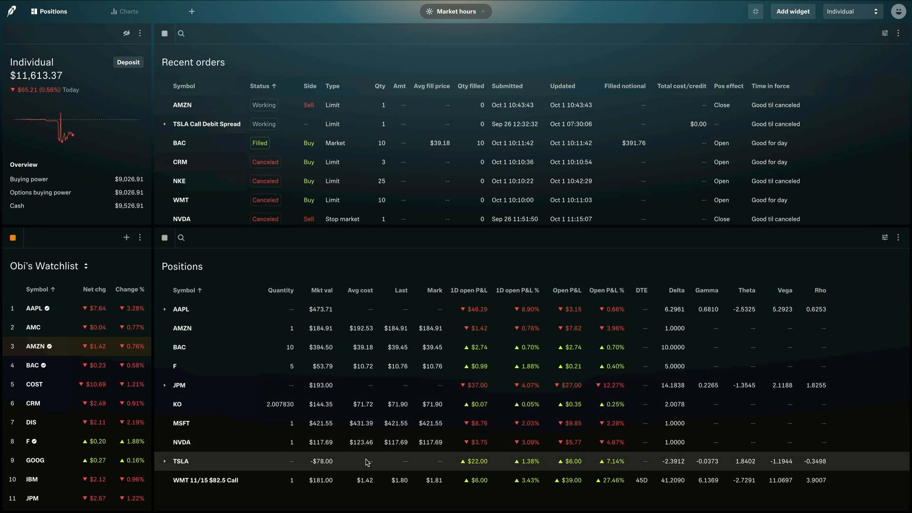